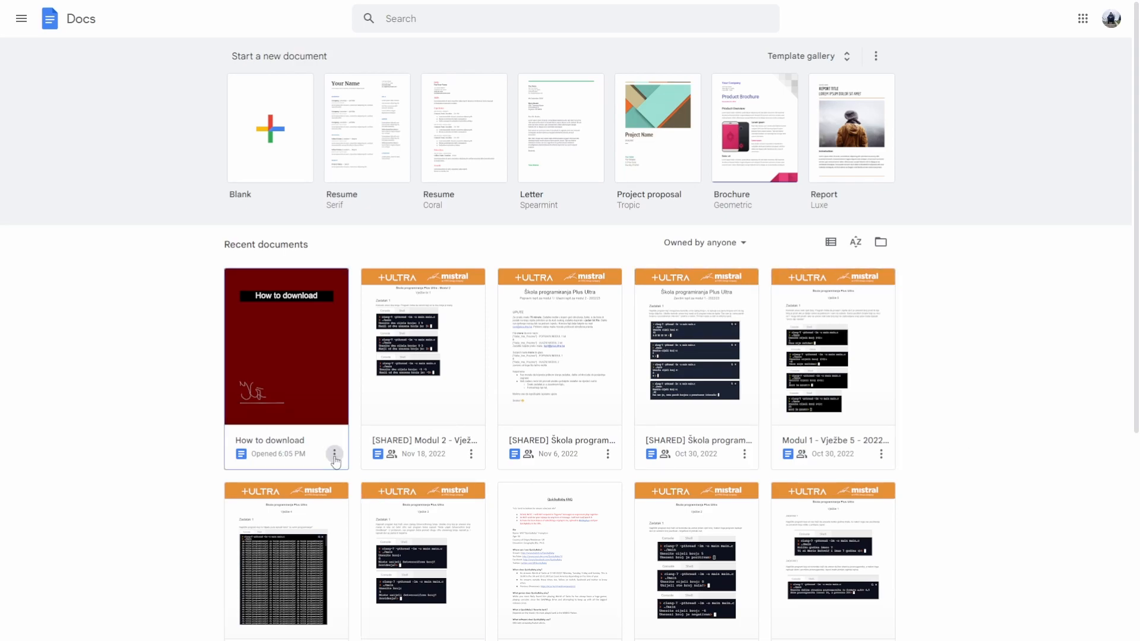
# - Request offline access for How to download and agree to install Google Docs Offline
pyautogui.click(335, 453)
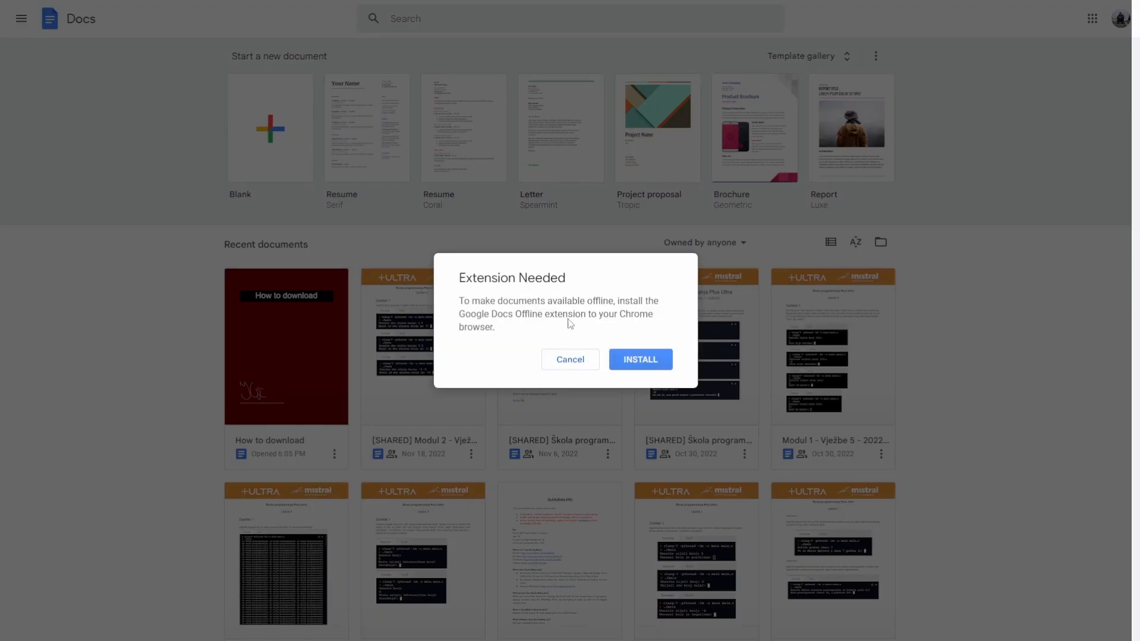
pyautogui.moveTo(638, 362)
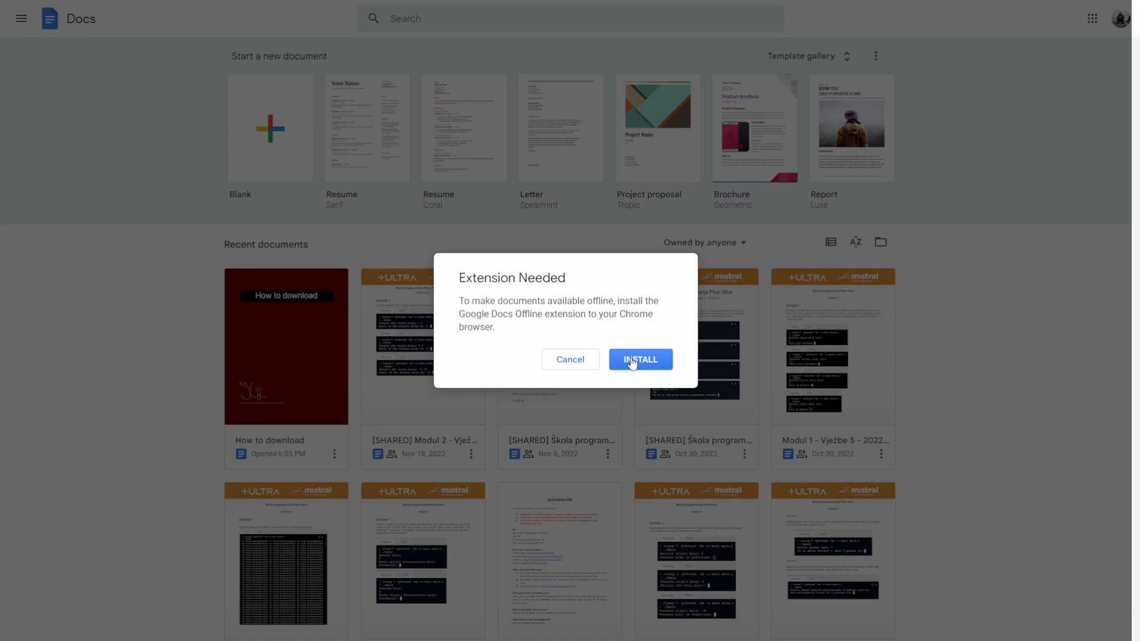
pyautogui.click(640, 359)
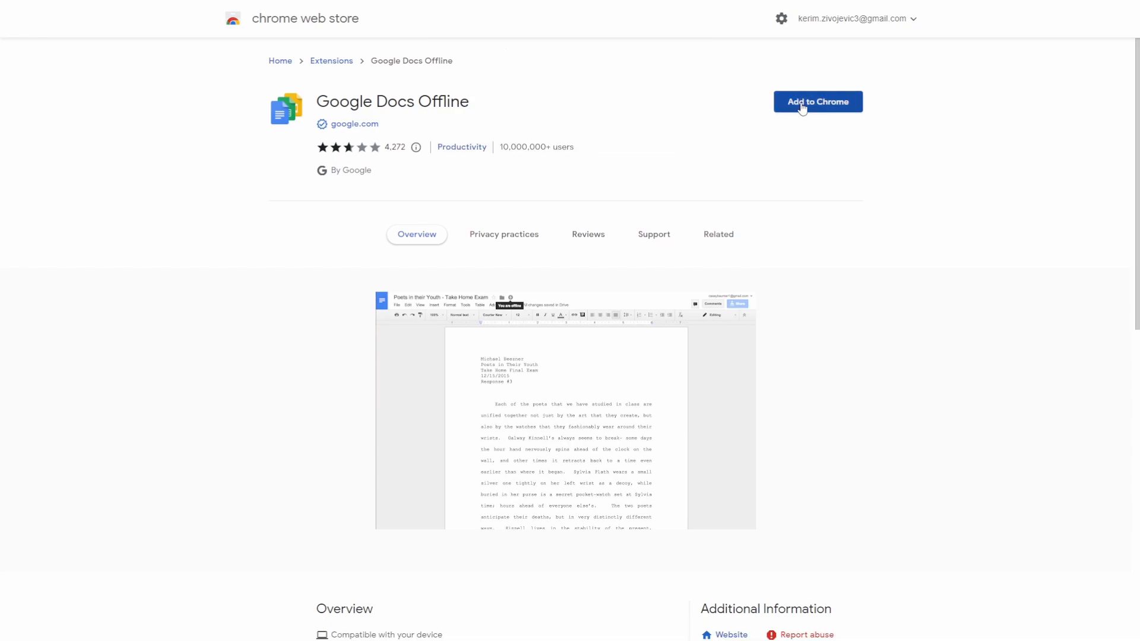
# - Add the Google Docs Offline extension to Chrome from its store page
pyautogui.click(817, 101)
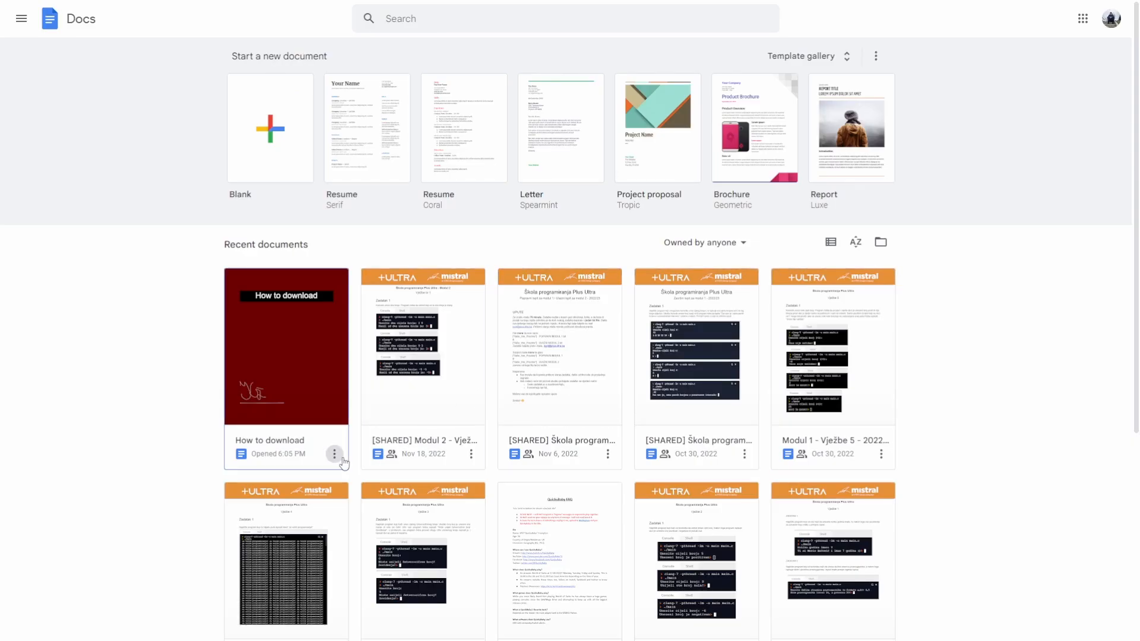
# - Toggle Available offline for How to download again and confirm turning on offline for all files
pyautogui.click(334, 453)
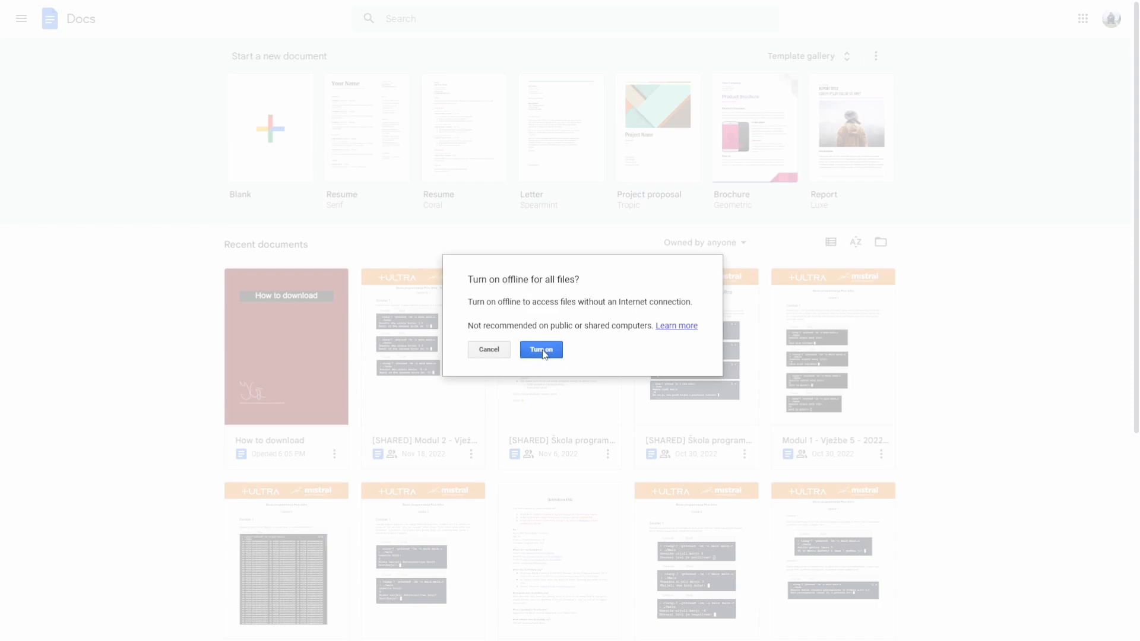
pyautogui.click(541, 349)
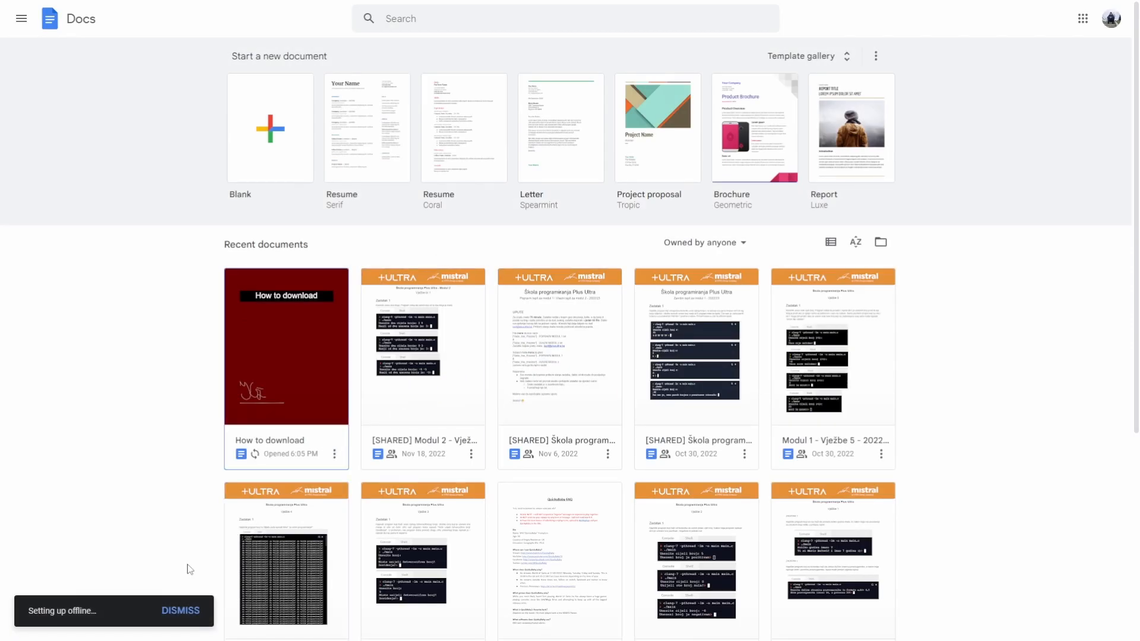
# - Scroll the Docs home while offline setup marks How to download available offline
pyautogui.scroll(-3)
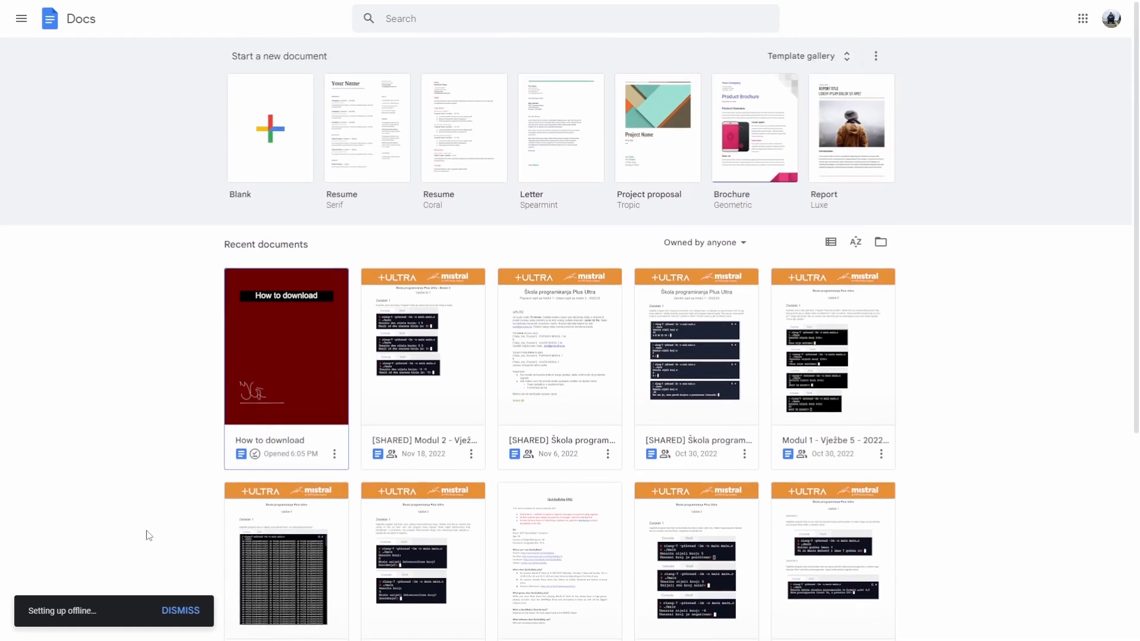
pyautogui.scroll(-3)
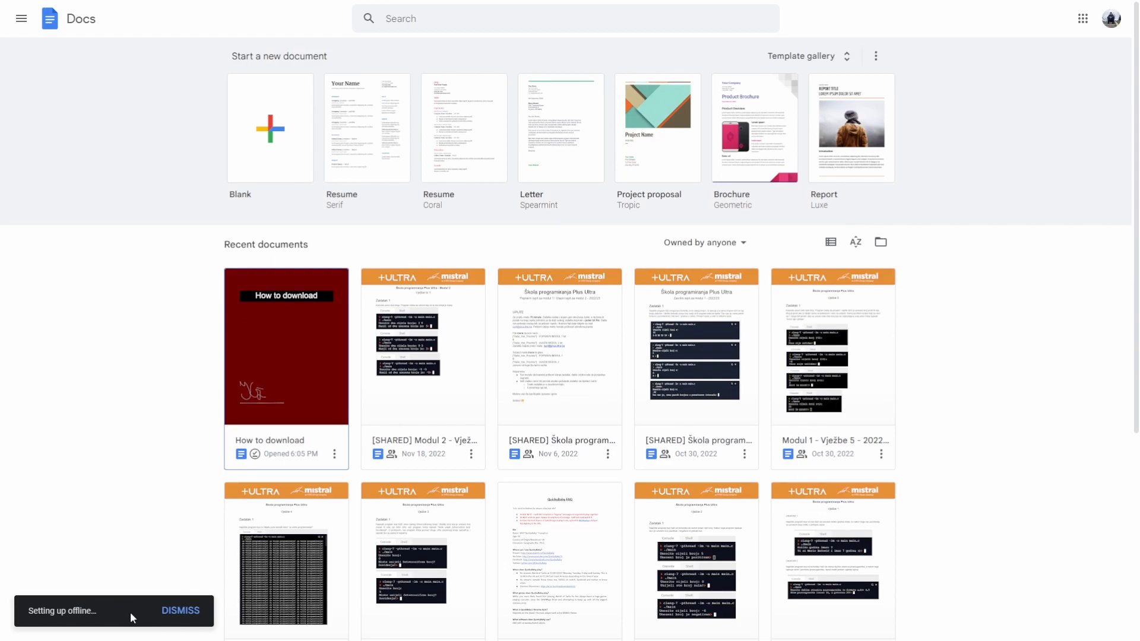
pyautogui.moveTo(145, 579)
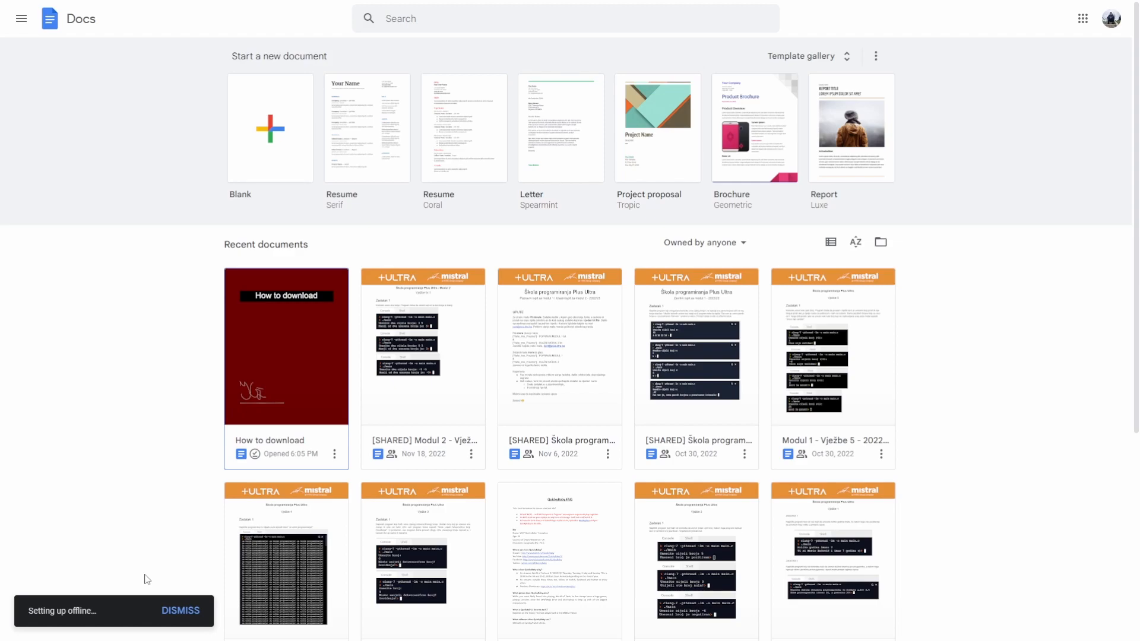
# - Open the How to download document from Recent documents
pyautogui.doubleClick(286, 346)
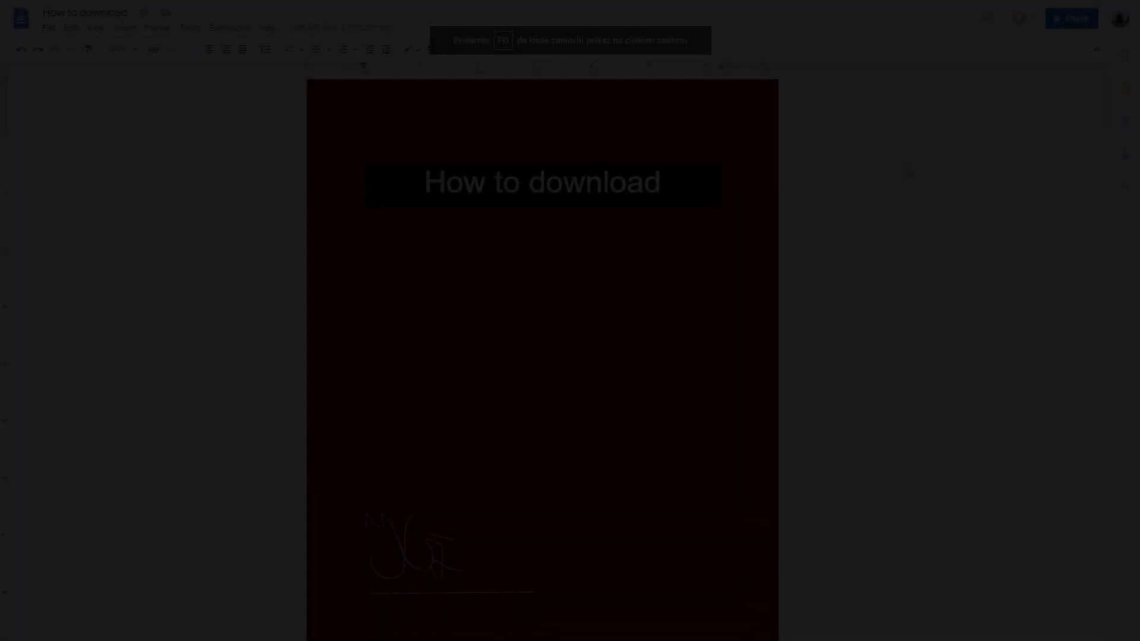